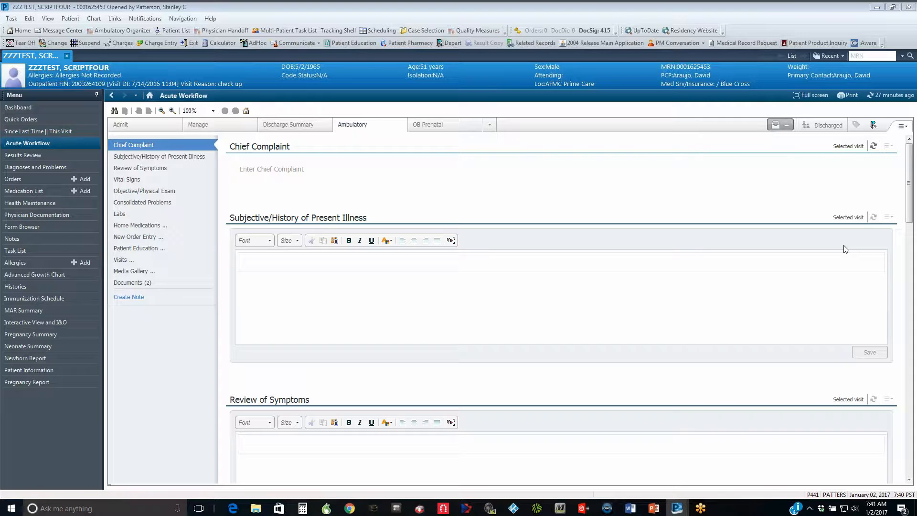
pyautogui.moveTo(322, 215)
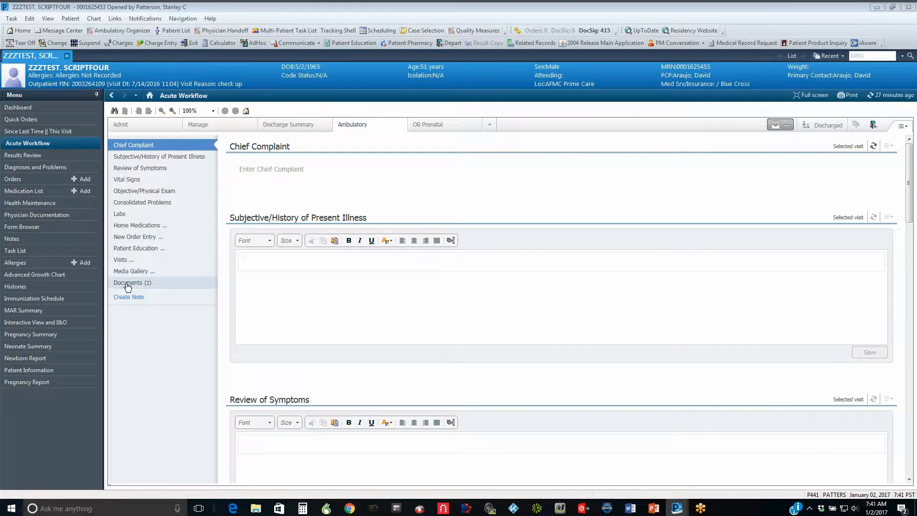
# - Show the patient's Documents section from the Acute Workflow navigation list
pyautogui.click(132, 282)
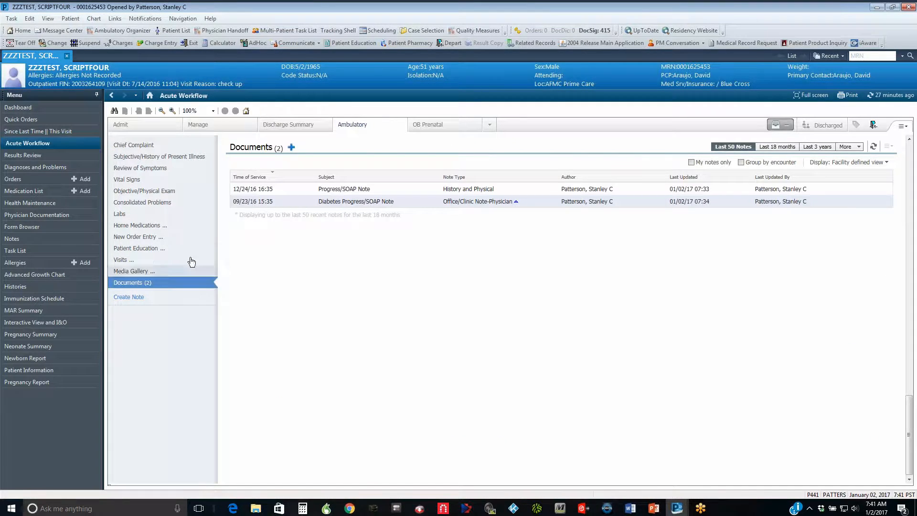
pyautogui.moveTo(349, 194)
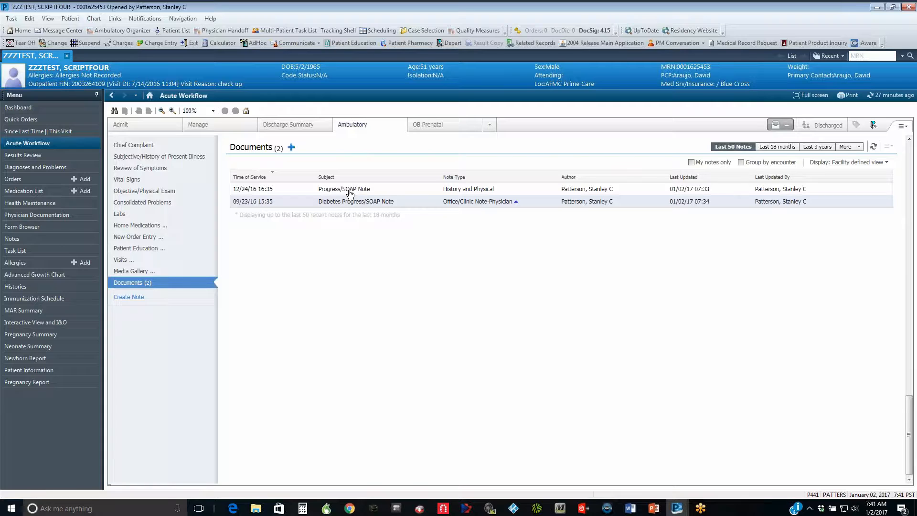
# - Preview the 12/24/16 Progress/SOAP Note and open it in the Document Viewer
pyautogui.click(344, 189)
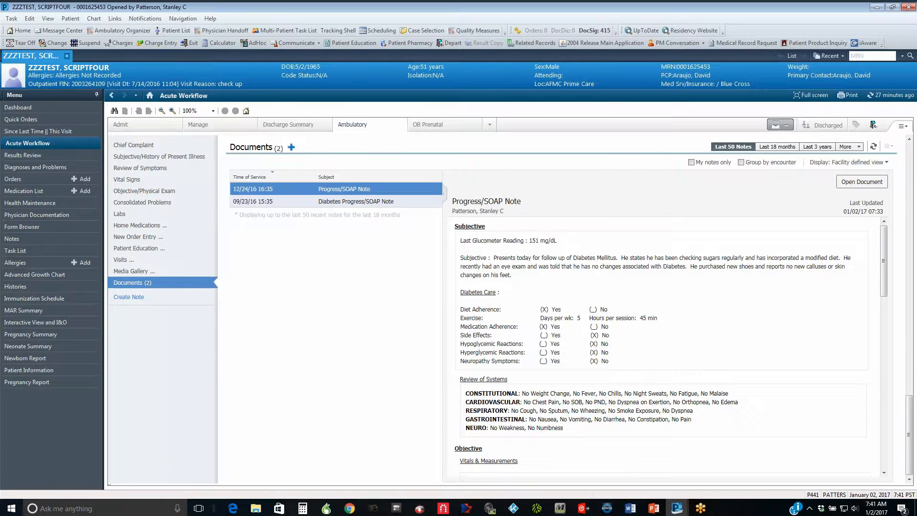
pyautogui.click(860, 182)
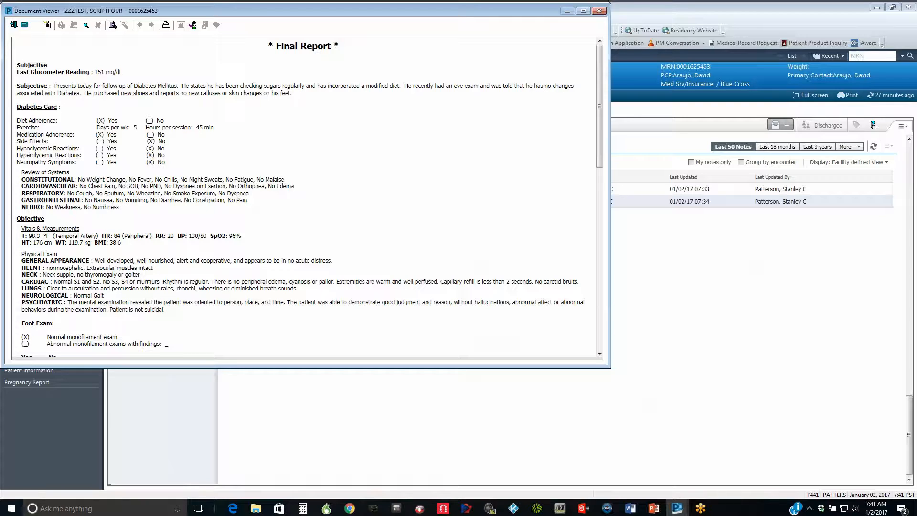
pyautogui.moveTo(350, 194)
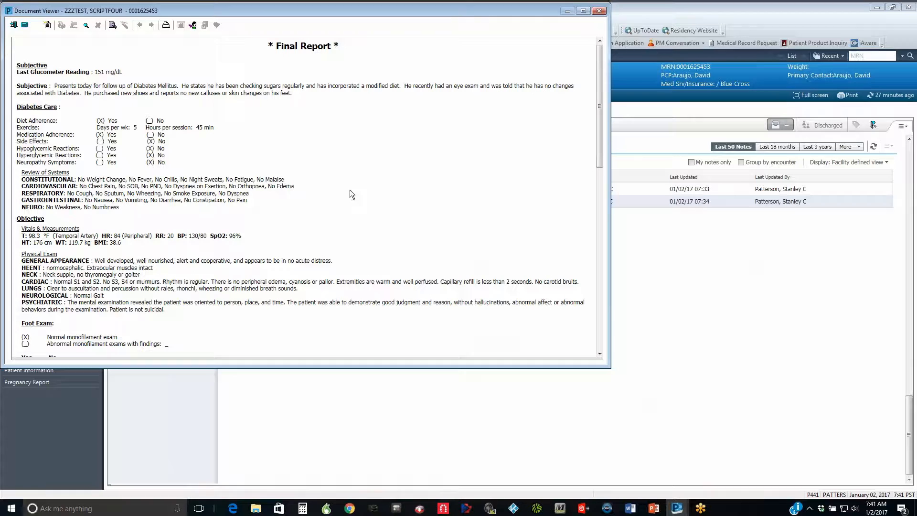
pyautogui.moveTo(113, 24)
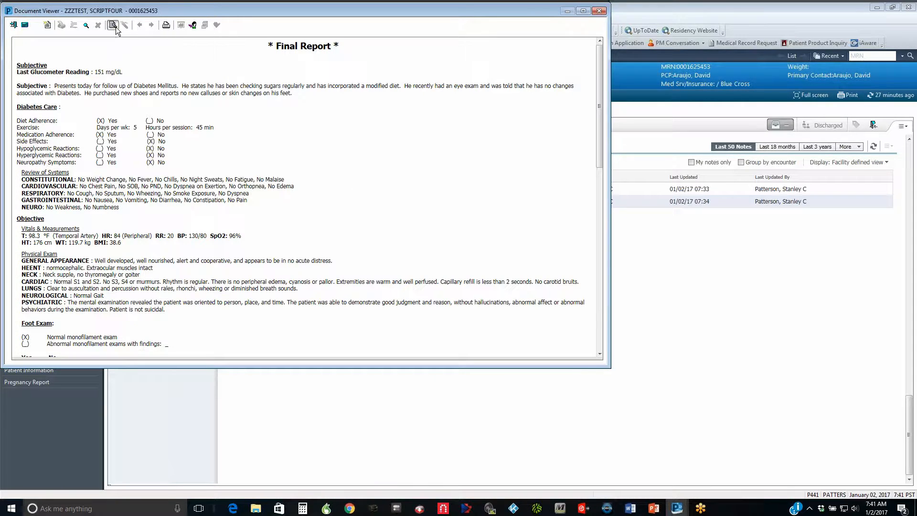
# - Begin modifying the signed Progress/SOAP Note to expose the addendum area
pyautogui.click(113, 24)
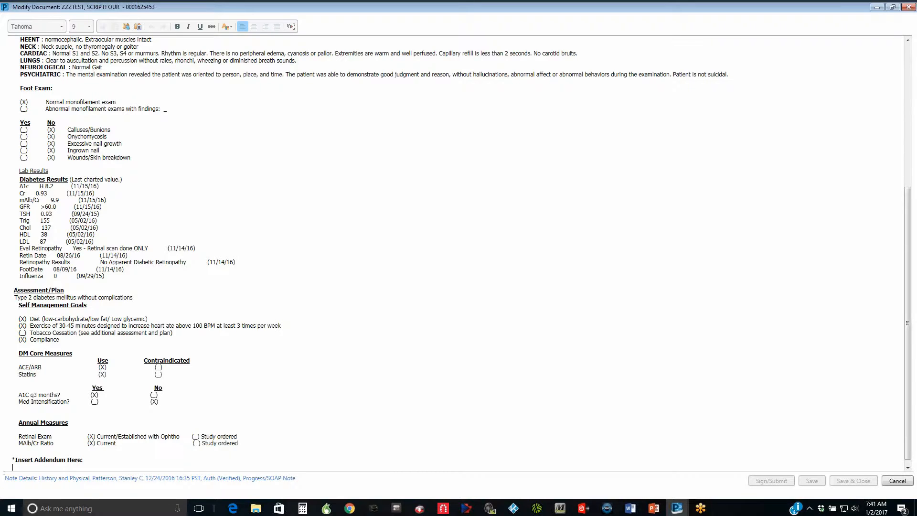
pyautogui.moveTo(114, 37)
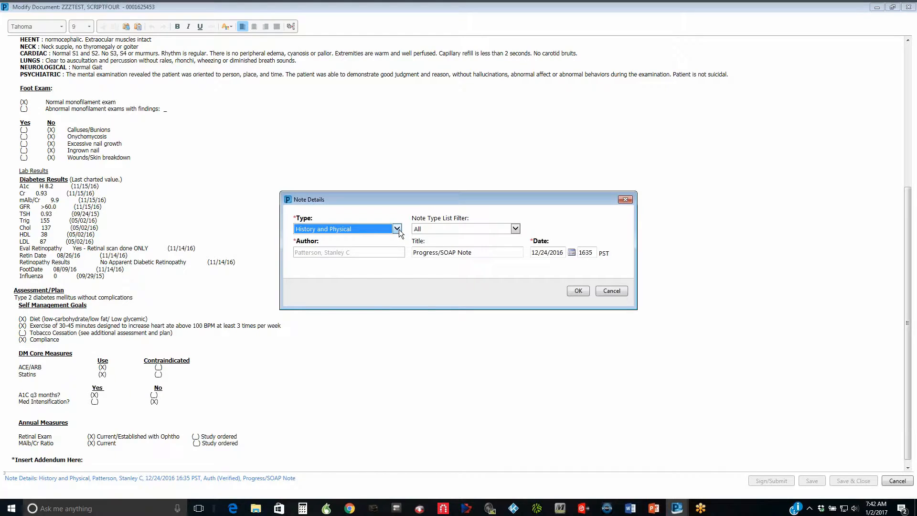
# - Set type Progress Note-Physician, title 'Diabetes Follow Up Progress/SOAP Note', date 12/23/2016
pyautogui.click(397, 229)
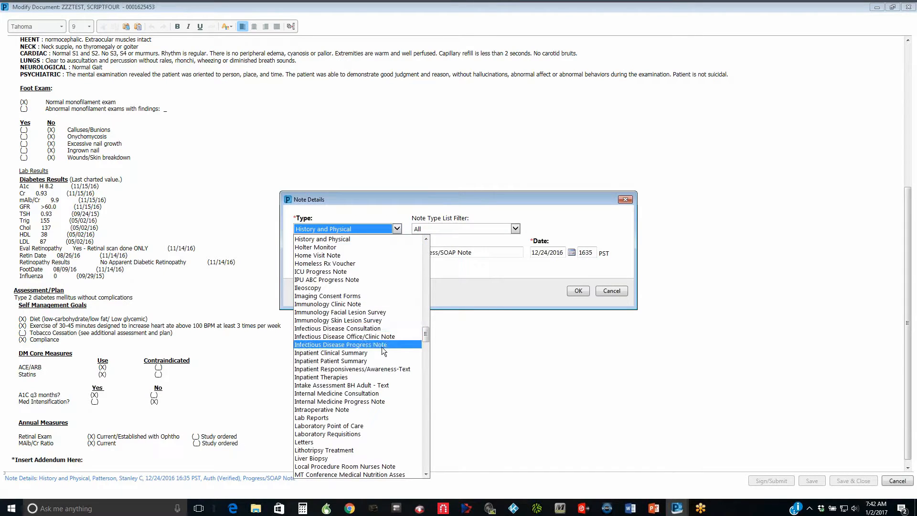
pyautogui.scroll(-3)
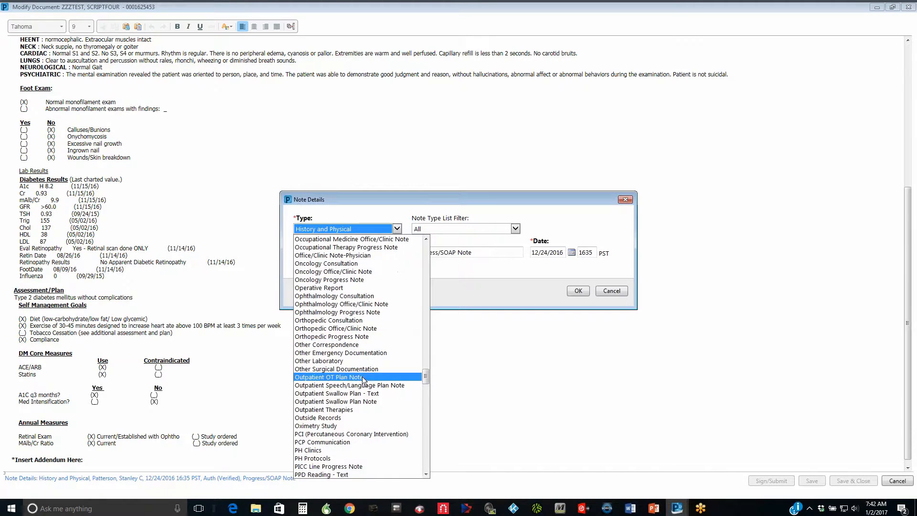
pyautogui.scroll(-3)
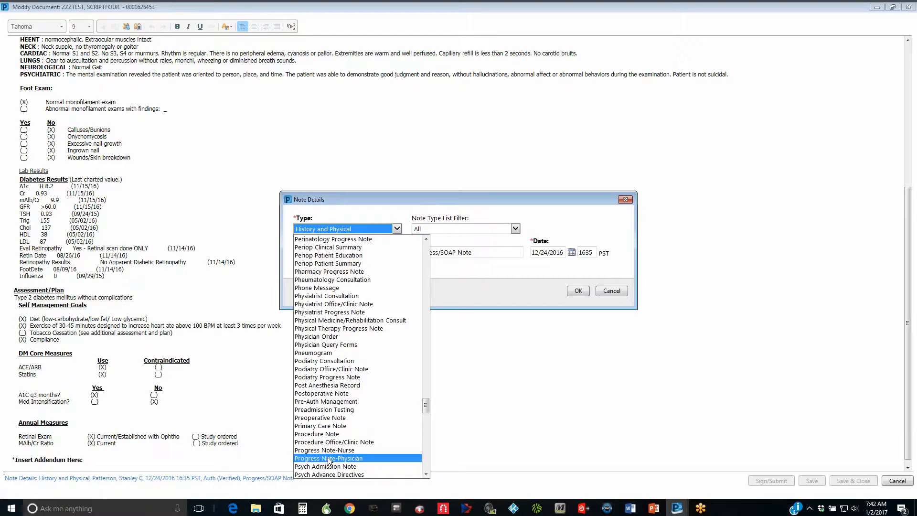
pyautogui.click(328, 458)
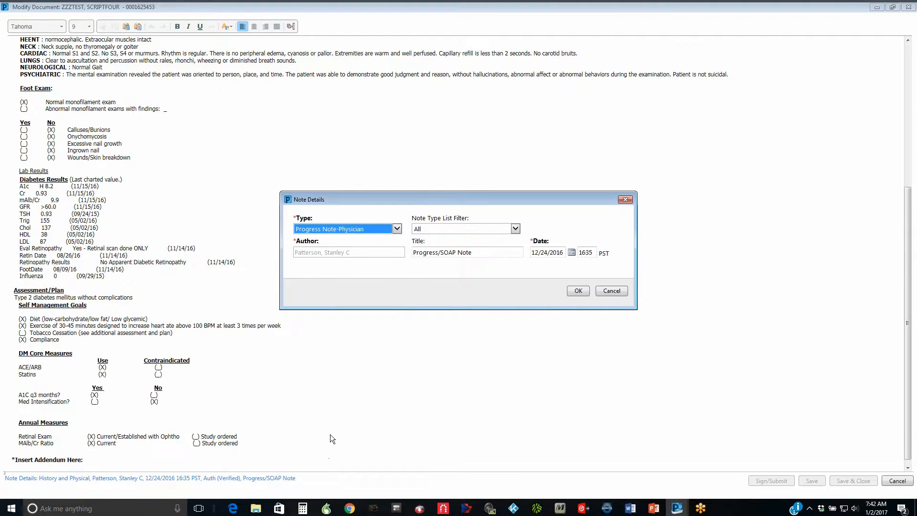
pyautogui.click(466, 252)
pyautogui.write('Diabetes Follow Up ')
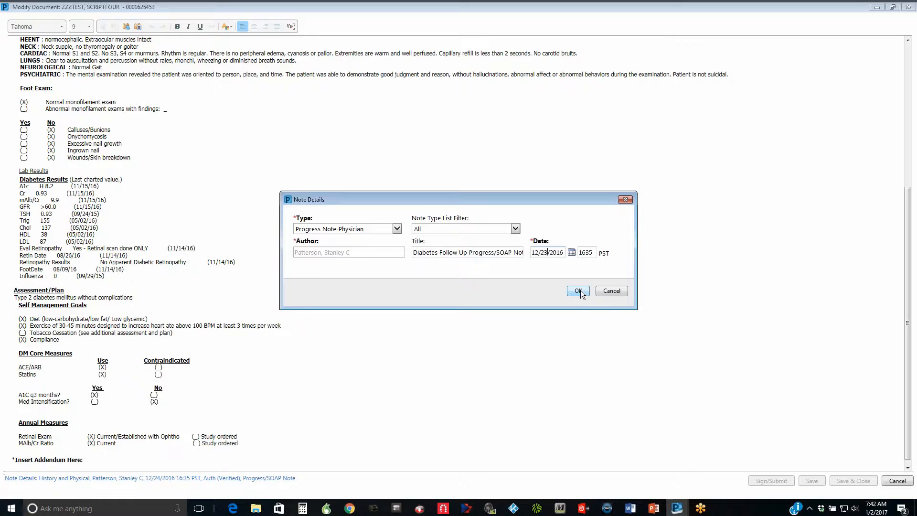
pyautogui.click(577, 291)
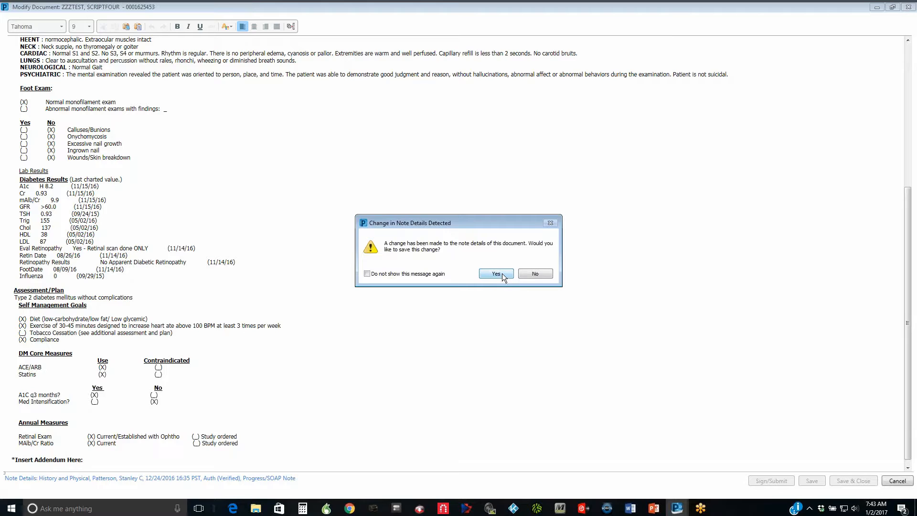
# - Confirm saving the changed note details and scroll to the addendum area
pyautogui.click(496, 273)
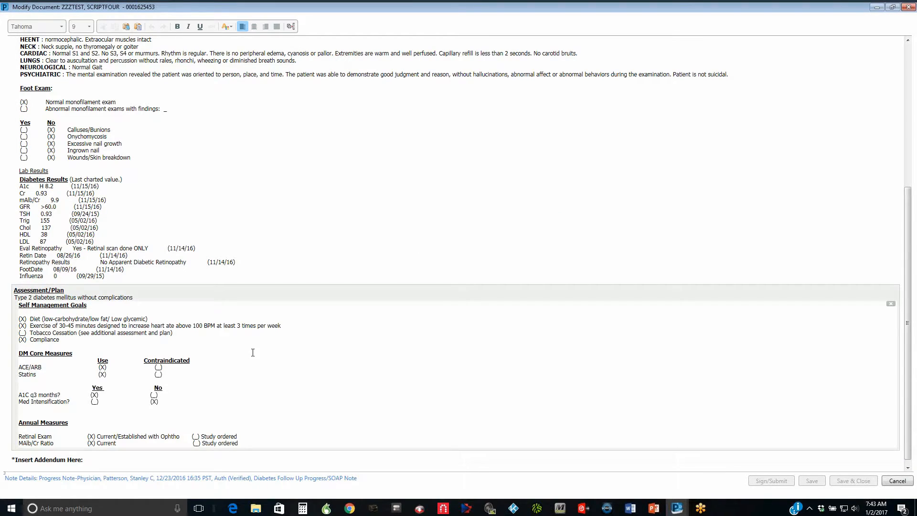
pyautogui.scroll(-3)
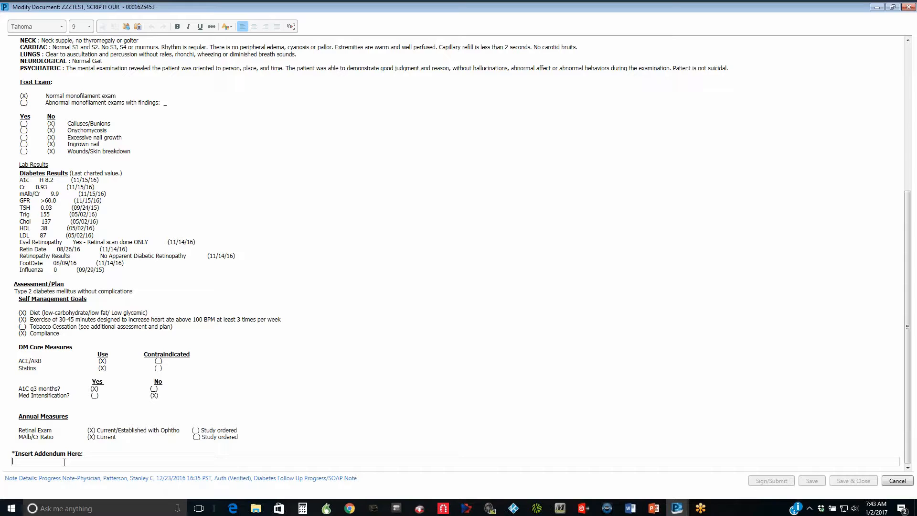
# - Type the addendum 'Updated Note Type' and sign/submit the note
pyautogui.write('Update')
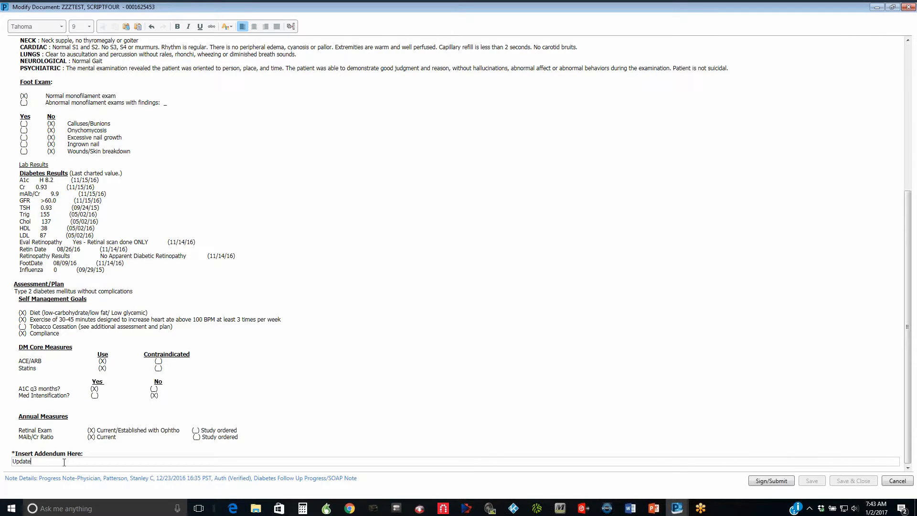
pyautogui.write('dNo')
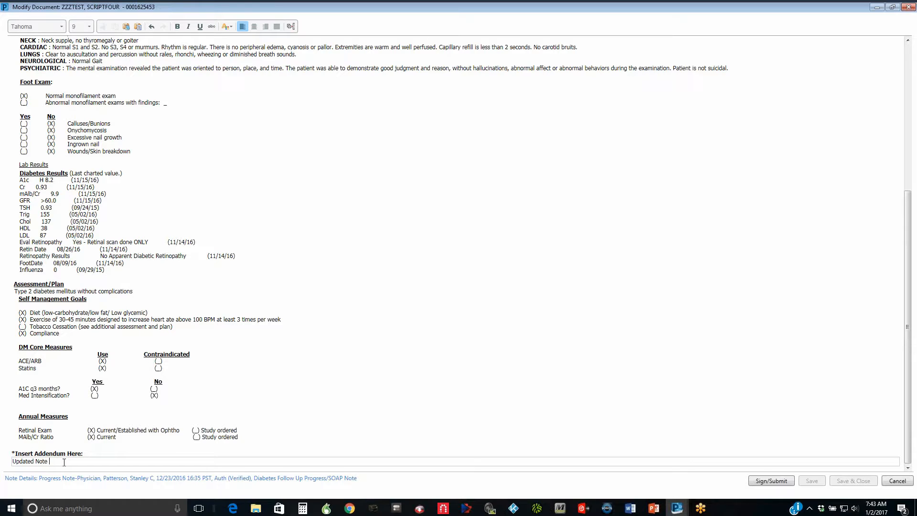
pyautogui.write('Type')
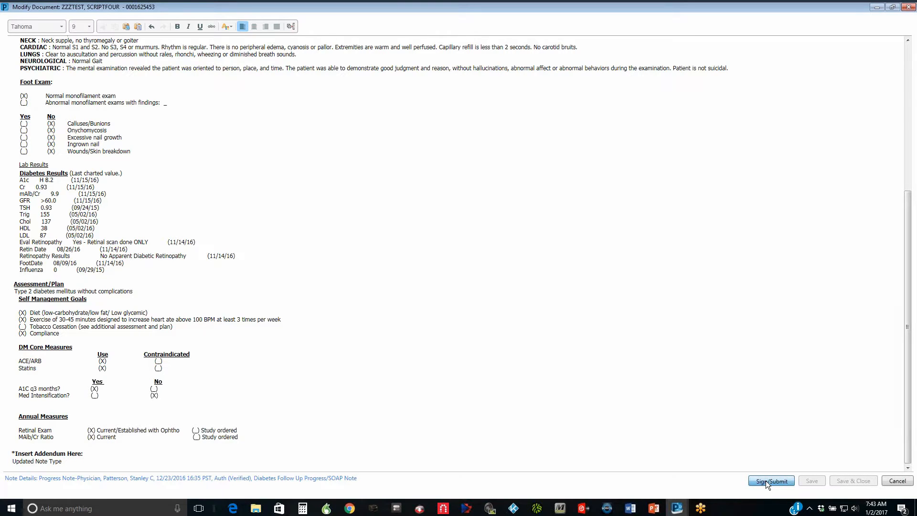
pyautogui.click(771, 480)
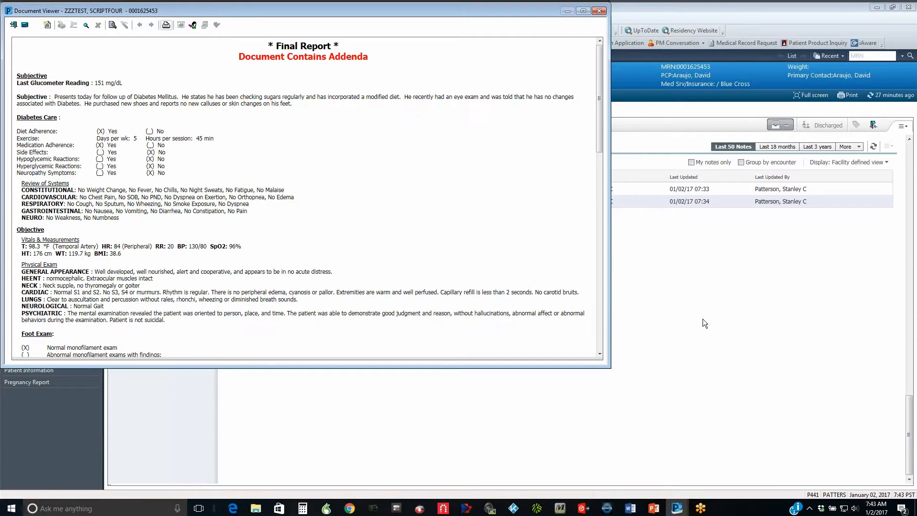
pyautogui.moveTo(303, 68)
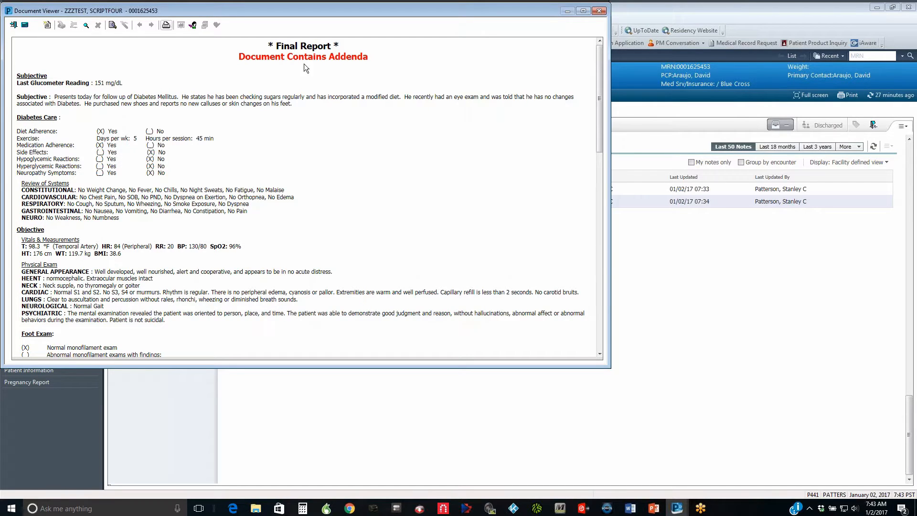
pyautogui.moveTo(527, 53)
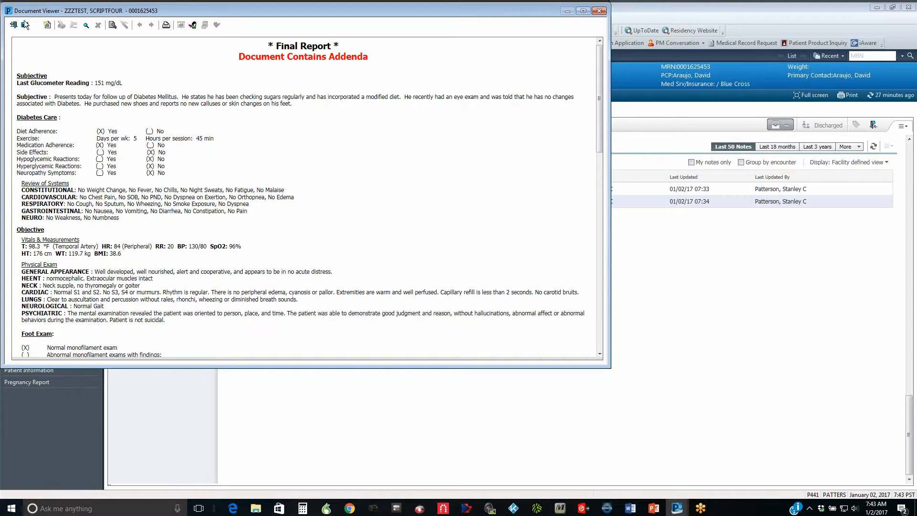
# - Close the Document Viewer to return to the updated Documents list
pyautogui.click(599, 11)
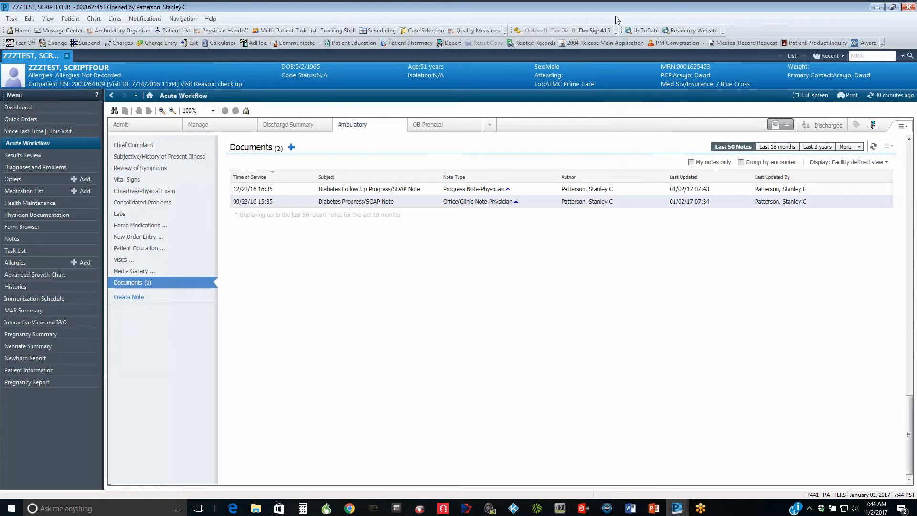
pyautogui.moveTo(661, 19)
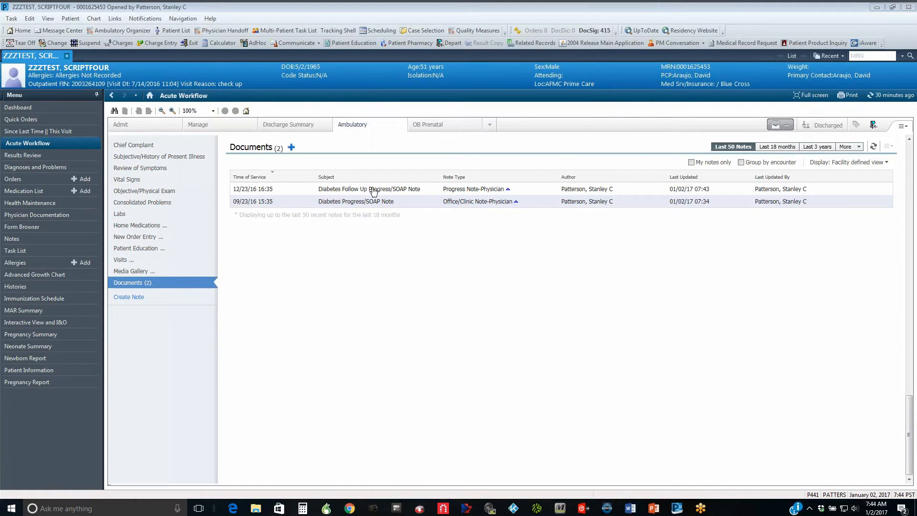
pyautogui.moveTo(420, 193)
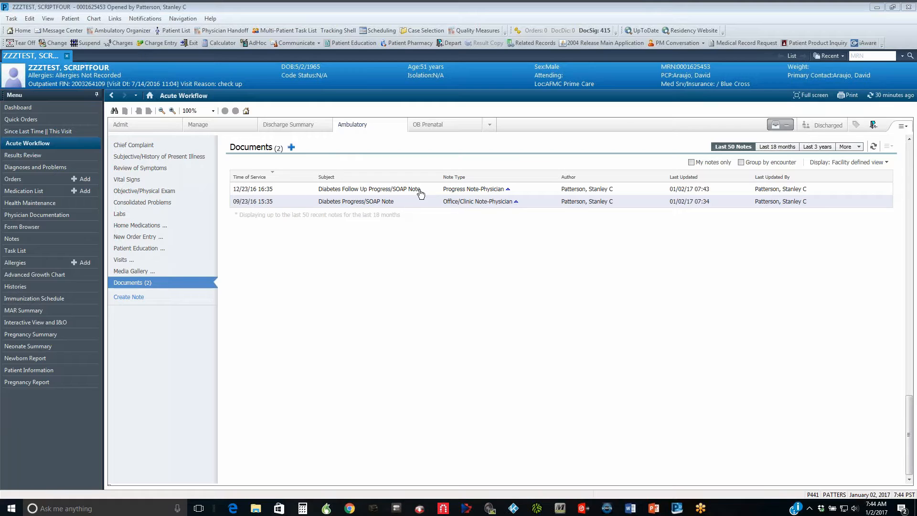